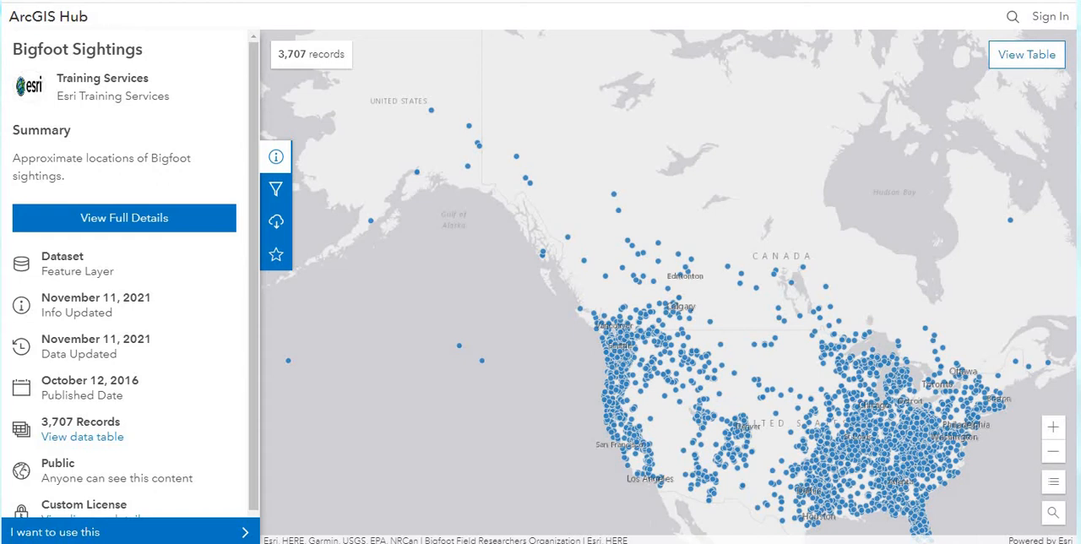
{"action": "mouse_move", "coordinate": [275, 221]}
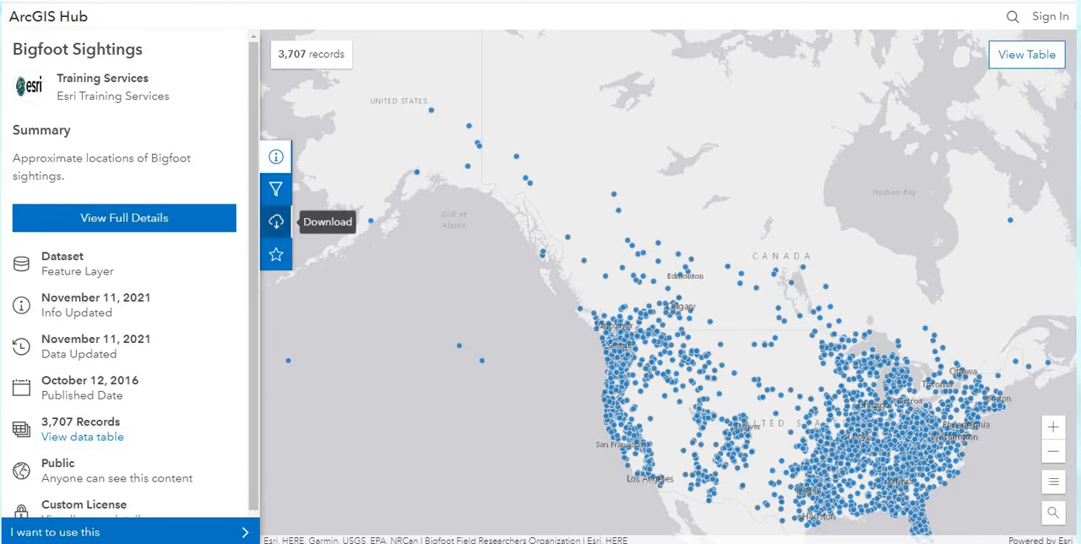
Step: Download the Bigfoot Sightings dataset from ArcGIS Hub as a shapefile zip
{"action": "left_click", "coordinate": [277, 222]}
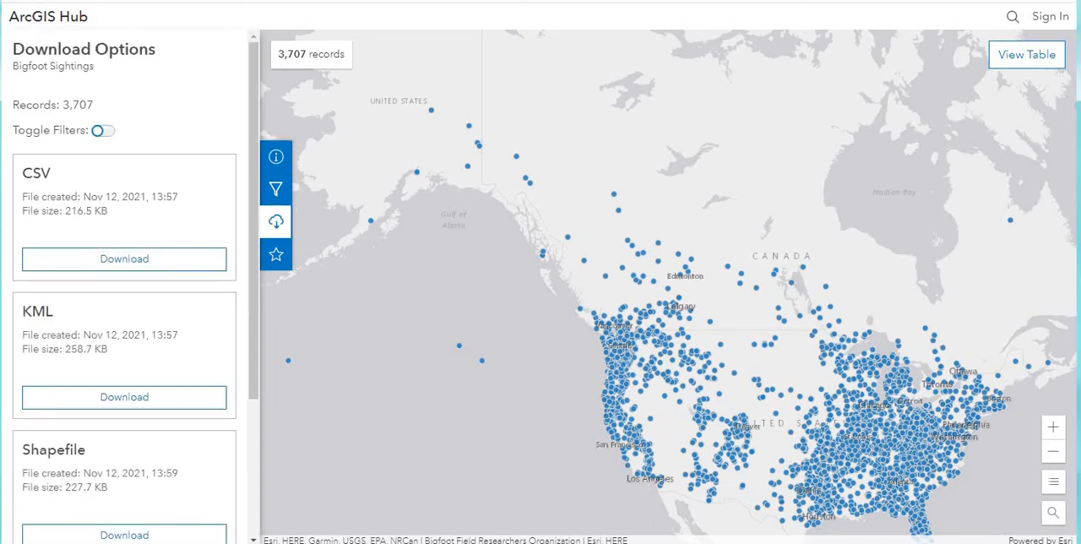
{"action": "scroll", "scroll_direction": "down", "scroll_amount": 3}
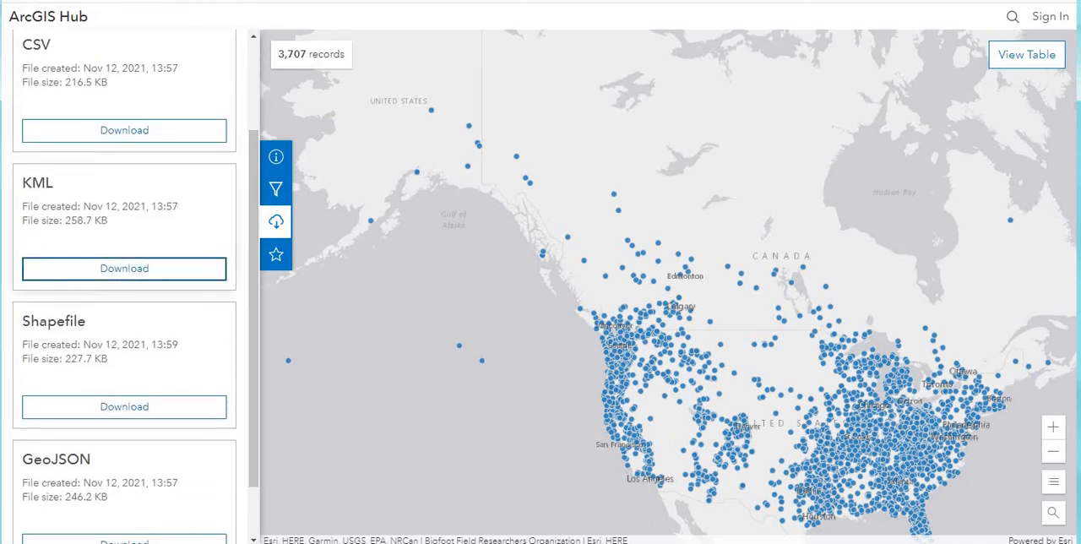
{"action": "mouse_move", "coordinate": [125, 407]}
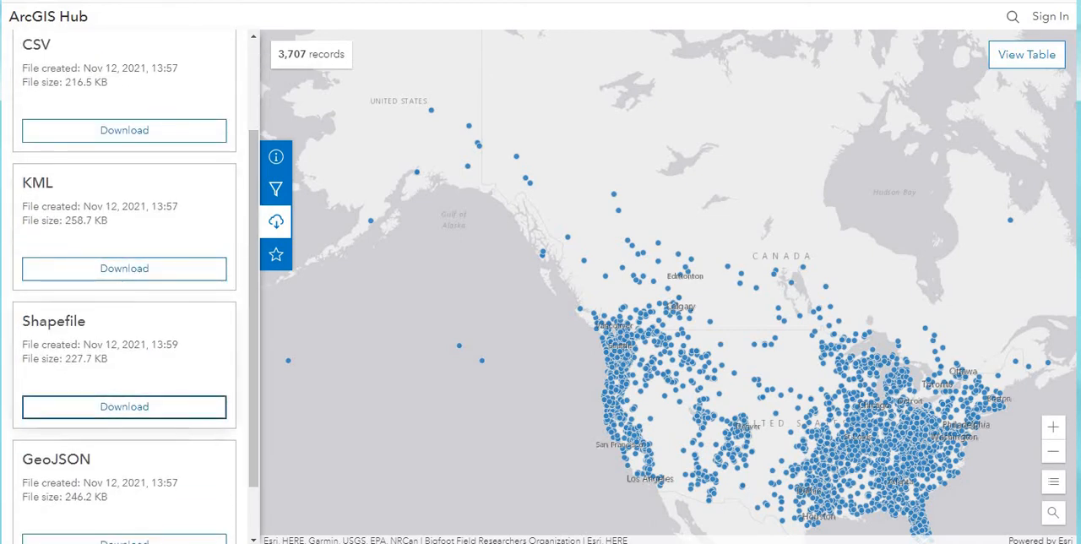
{"action": "left_click", "coordinate": [123, 408]}
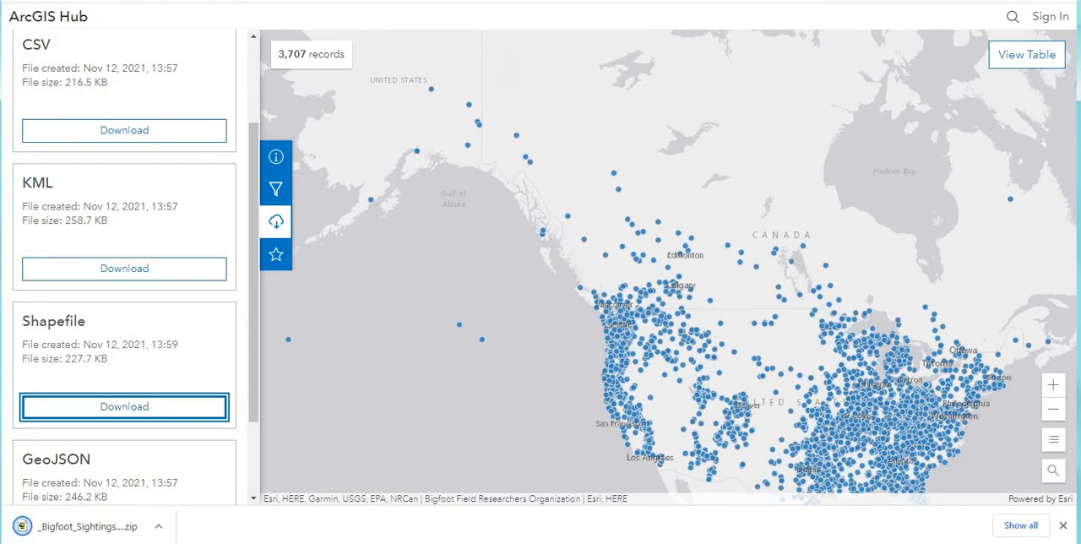
{"action": "left_click", "coordinate": [125, 407]}
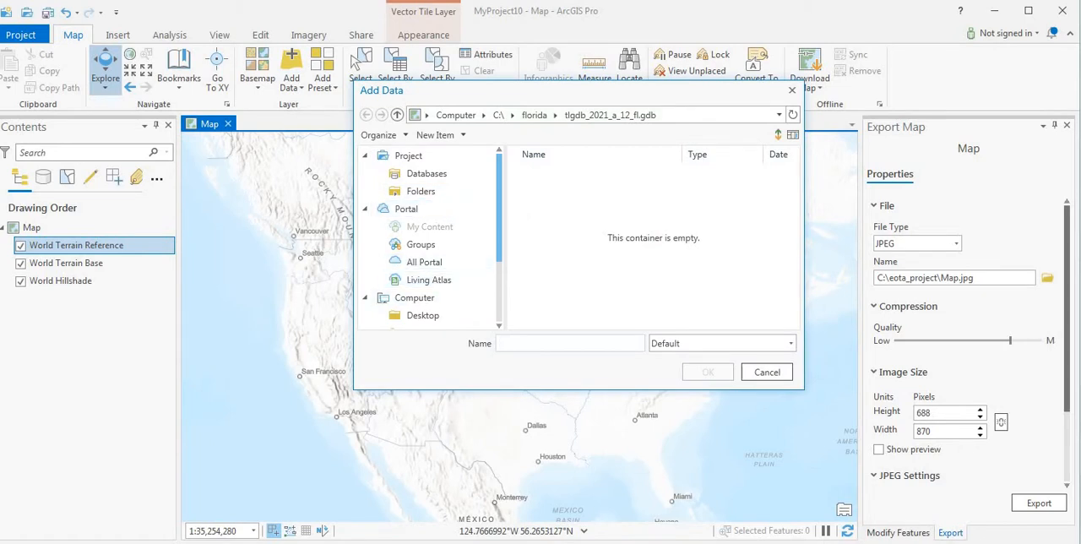
Step: Add the Bigfoot Sightings shapefile from the bigfoot folder on C:\ to the map
{"action": "left_click", "coordinate": [412, 267]}
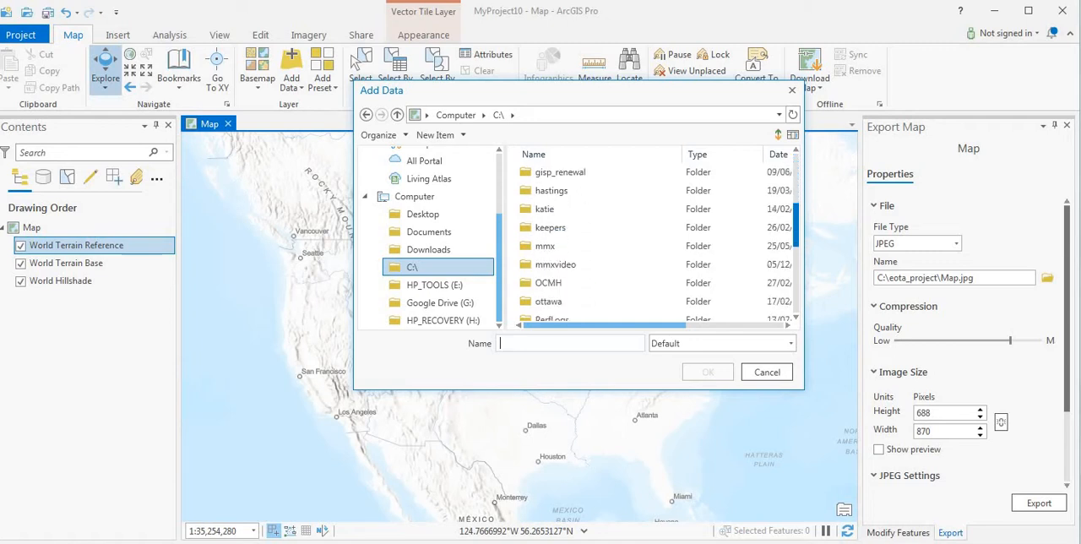
{"action": "scroll", "scroll_direction": "down", "scroll_amount": 3}
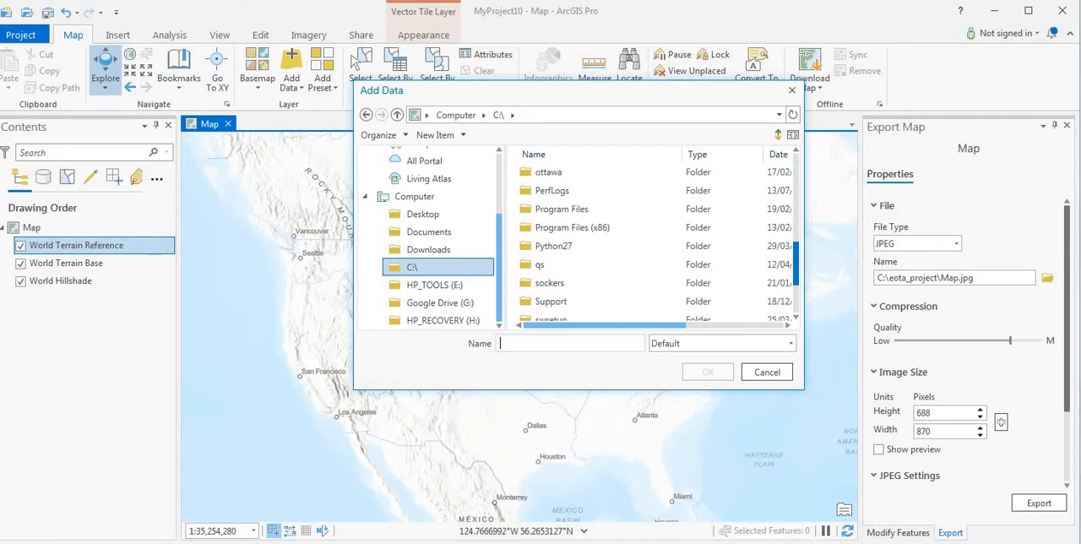
{"action": "scroll", "scroll_direction": "down", "scroll_amount": 3}
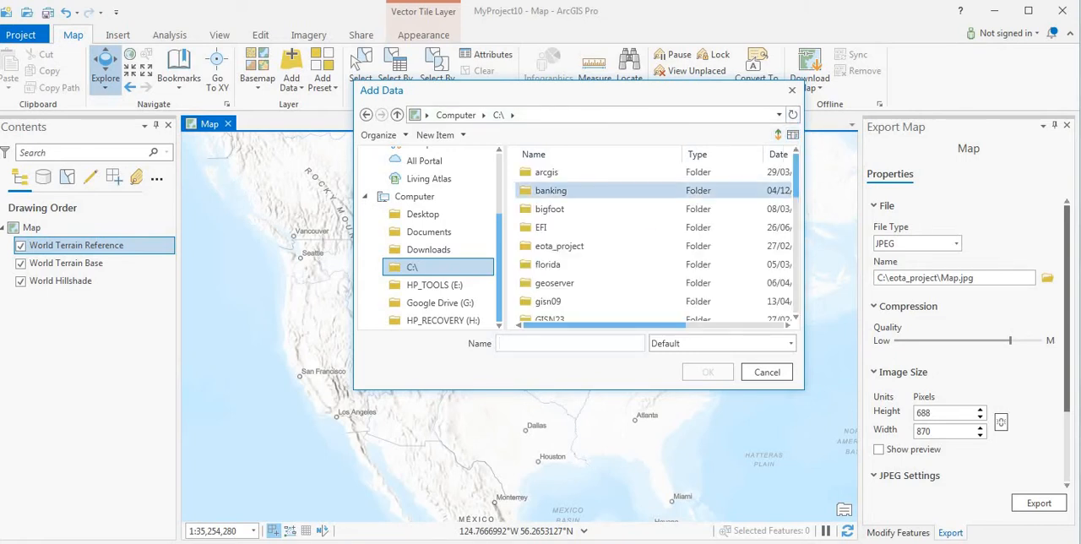
{"action": "double_click", "coordinate": [549, 208]}
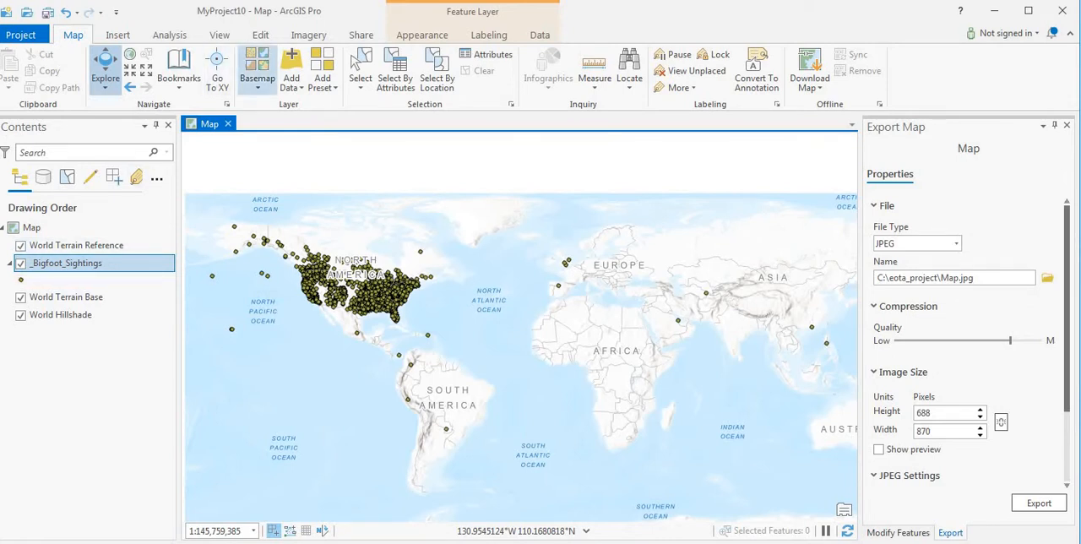
Step: Switch the basemap to World Topographic Map and zoom toward Missouri
{"action": "left_click", "coordinate": [257, 64]}
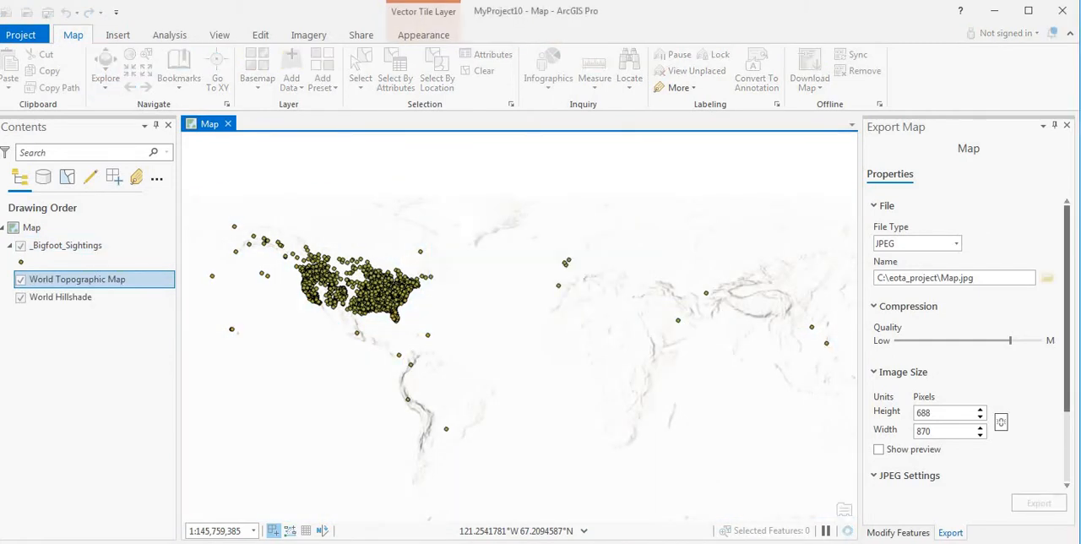
{"action": "left_click", "coordinate": [104, 68]}
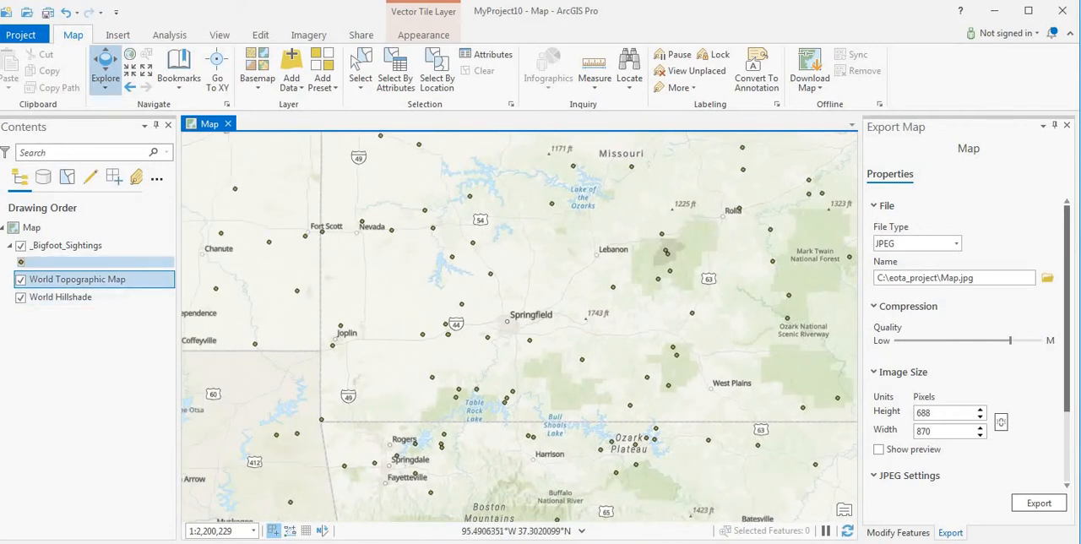
Step: Symbolize the _Bigfoot_Sightings points with a plain dark circle from the gallery
{"action": "left_click", "coordinate": [93, 260]}
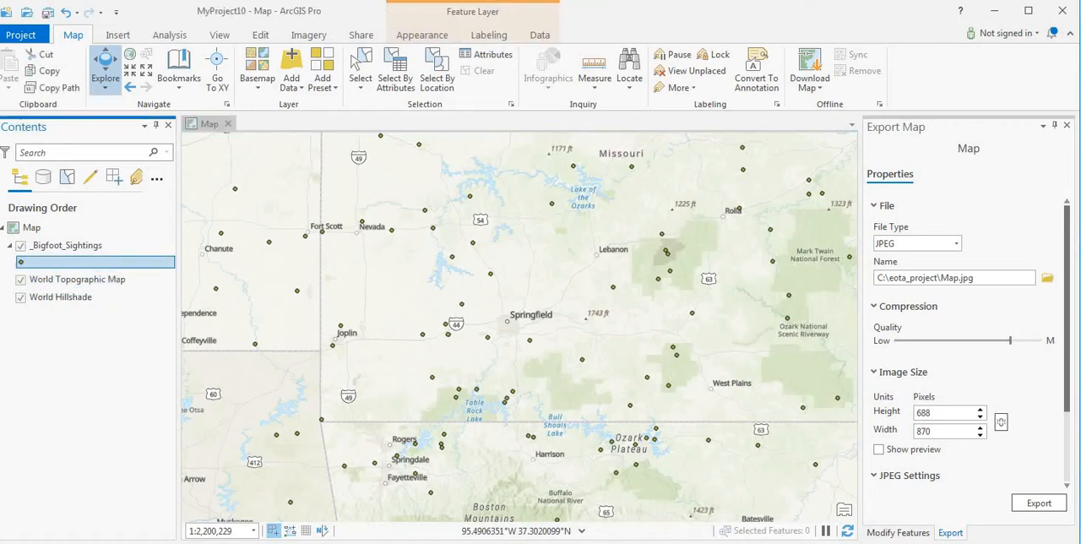
{"action": "left_click", "coordinate": [1040, 504]}
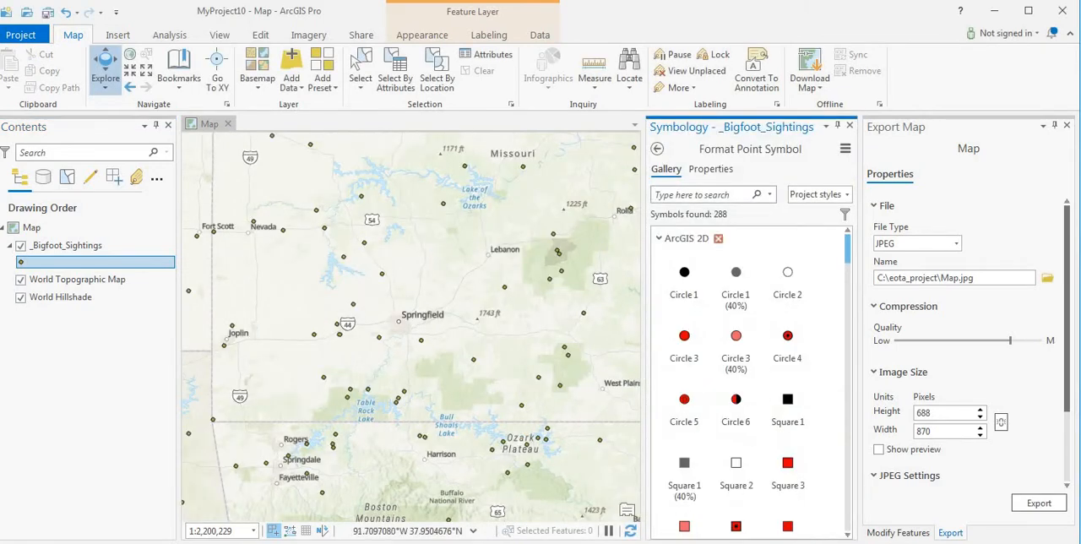
{"action": "left_click", "coordinate": [737, 279]}
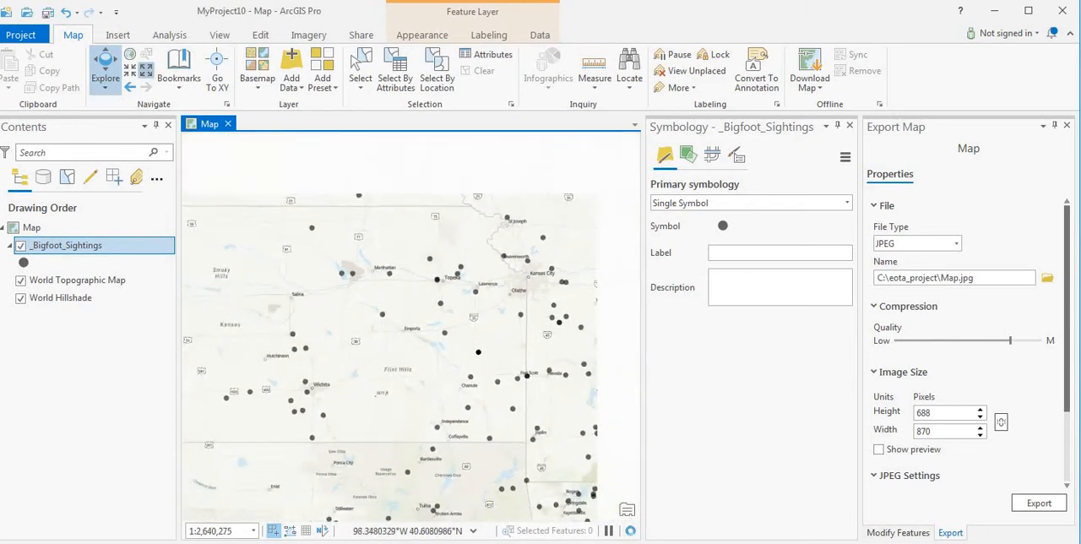
Step: Zoom in on a cluster of sightings to reach the 1977 Report 2789 point
{"action": "scroll", "scroll_direction": "down", "scroll_amount": 3}
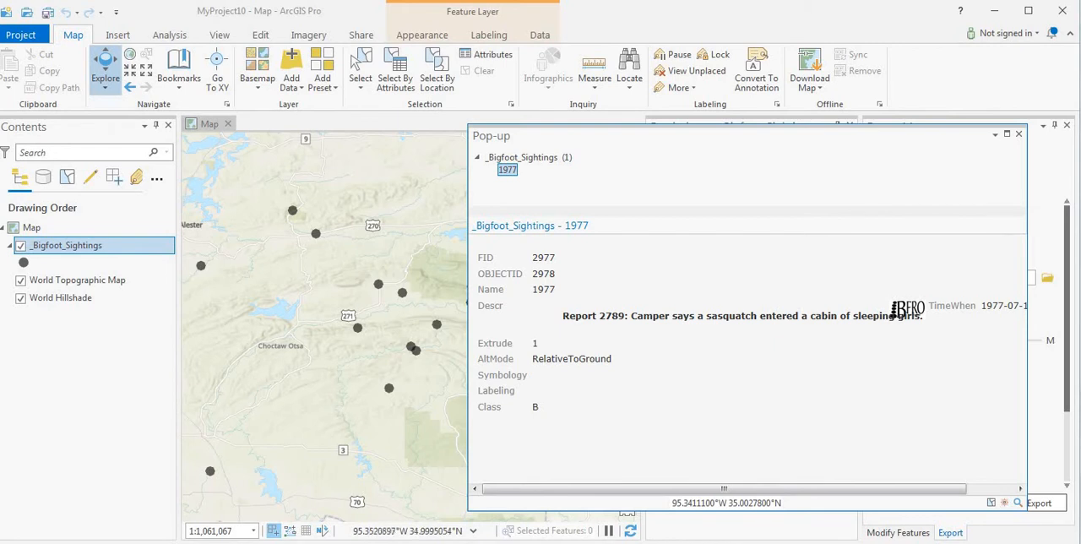
Step: Show the pop-up for the July 1972 sighting, Report 10595
{"action": "left_click", "coordinate": [290, 209]}
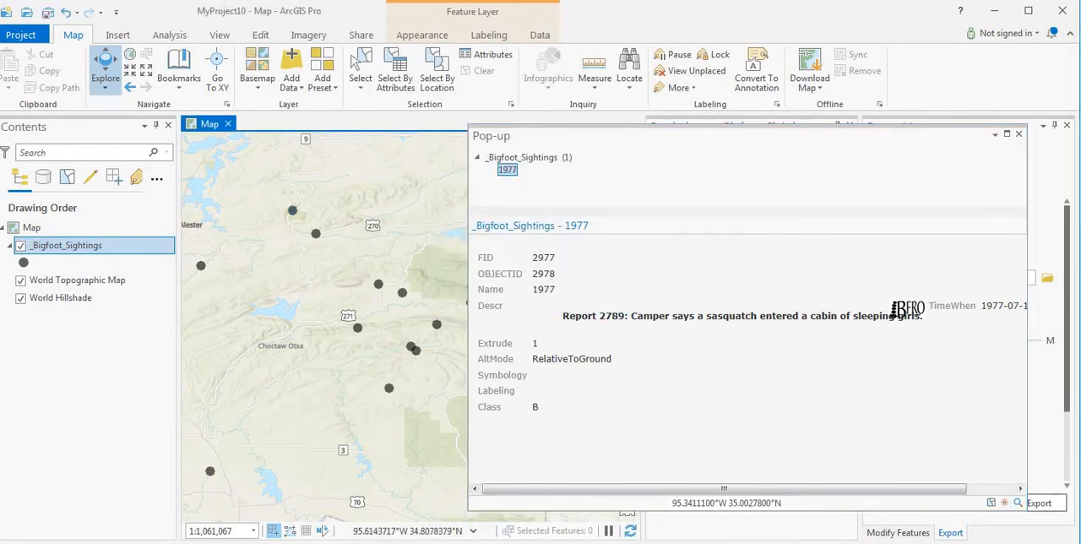
{"action": "left_click", "coordinate": [199, 267]}
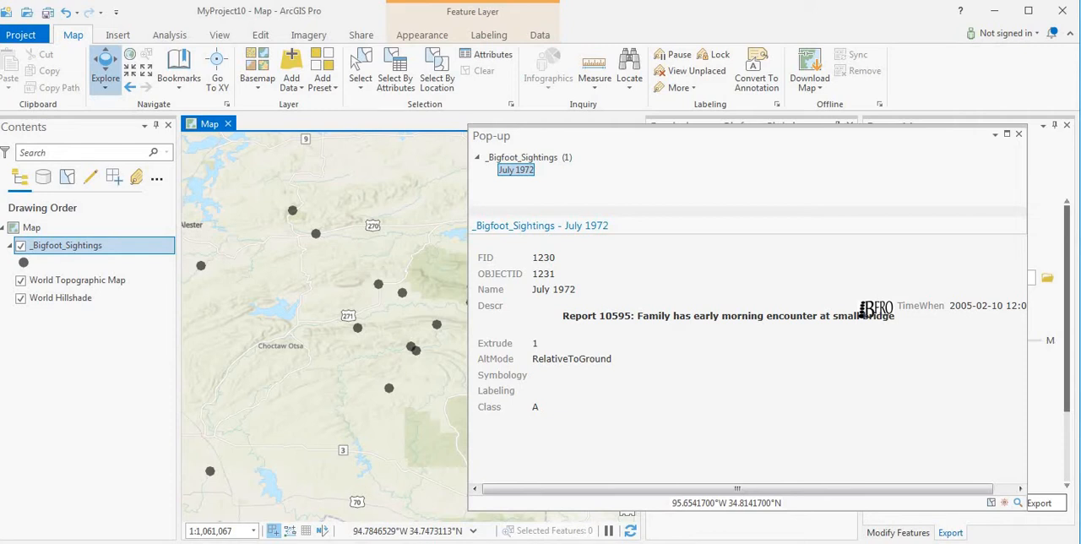
{"action": "mouse_move", "coordinate": [1019, 134]}
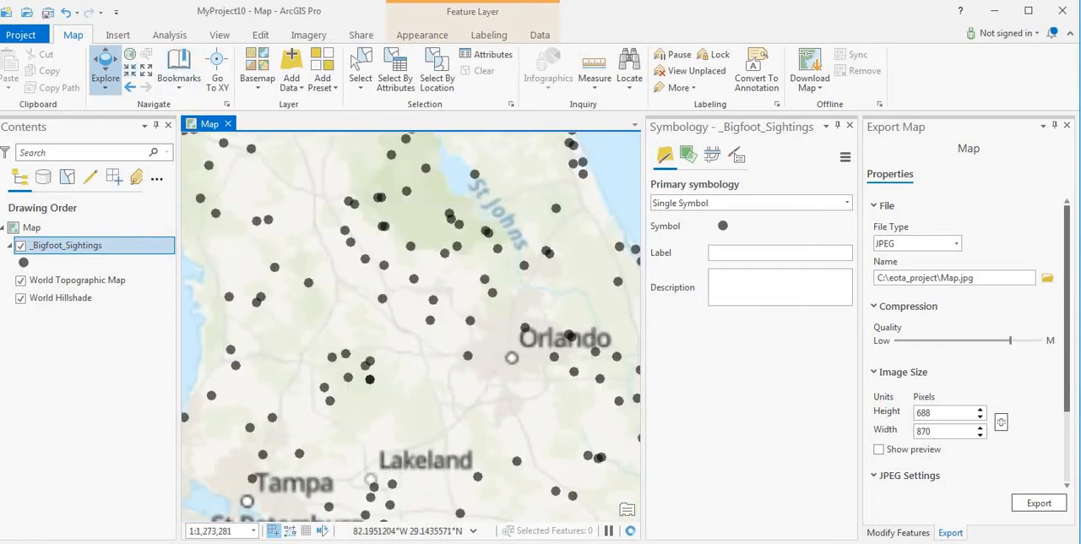
Step: Explore sightings north of Orlando, ending on the 1978 Report 7627 pop-up
{"action": "left_click", "coordinate": [510, 358]}
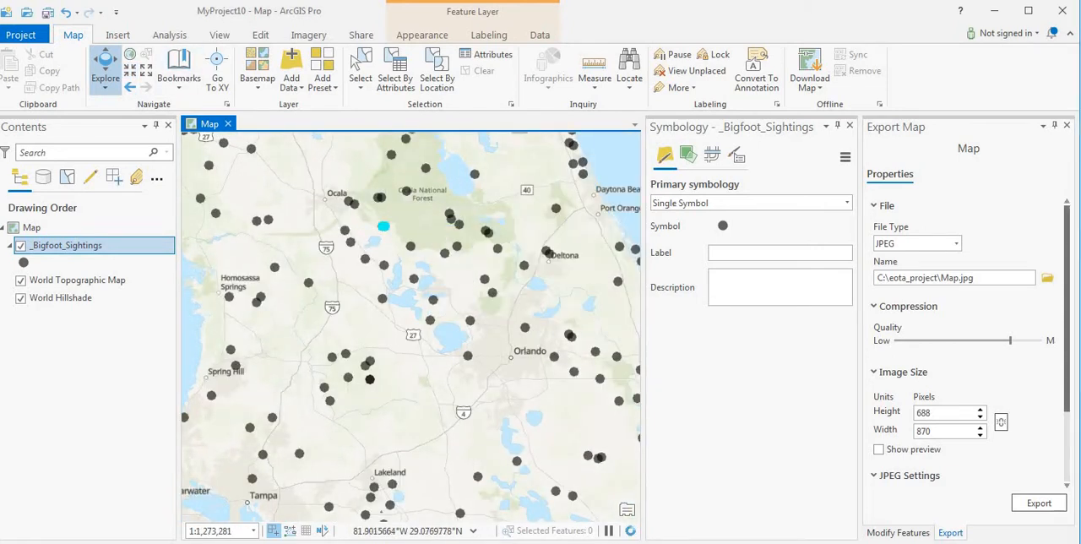
{"action": "left_click", "coordinate": [382, 226]}
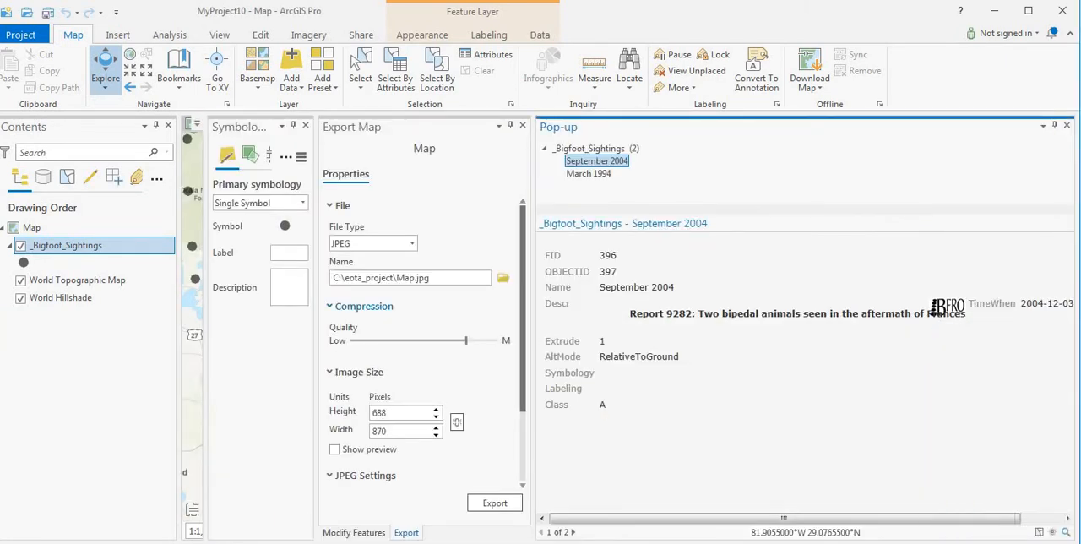
{"action": "left_click", "coordinate": [353, 533]}
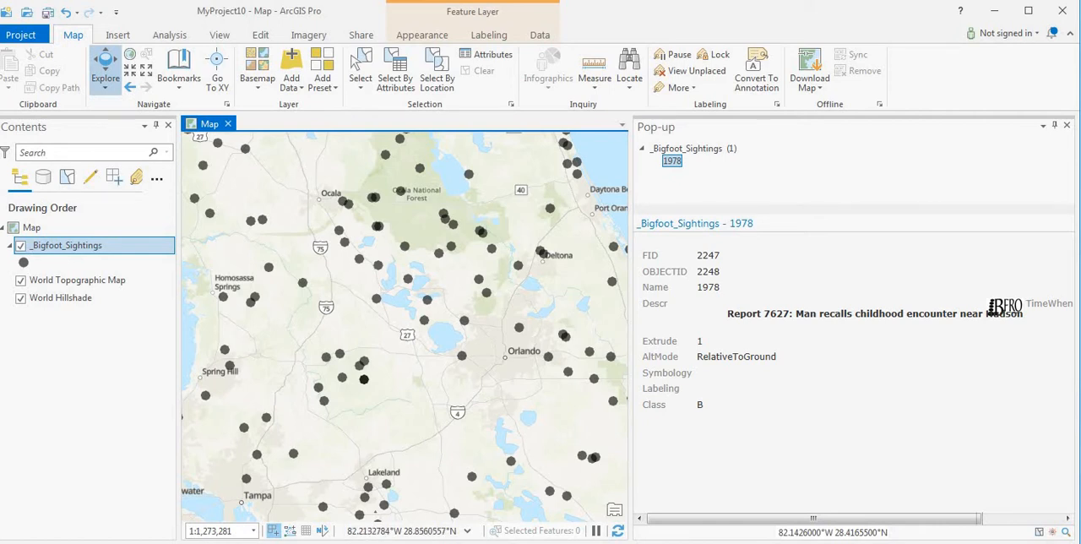
Step: Show the pop-up for the October 2011 sighting, Report 41040
{"action": "left_click", "coordinate": [300, 282]}
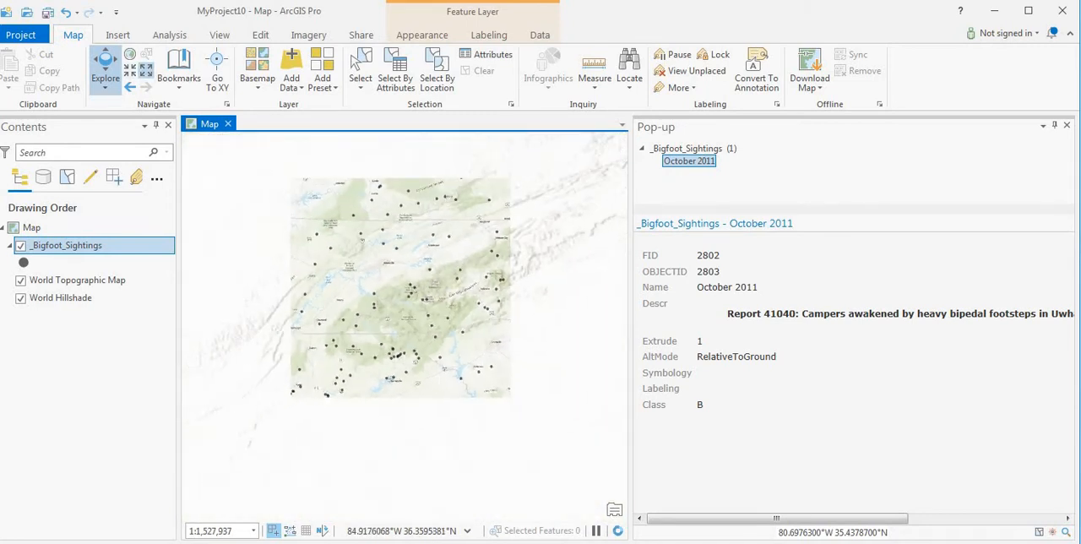
Step: Zoom out past the Great Lakes until the sighting points merge into dense clusters
{"action": "scroll", "scroll_direction": "down", "scroll_amount": 3}
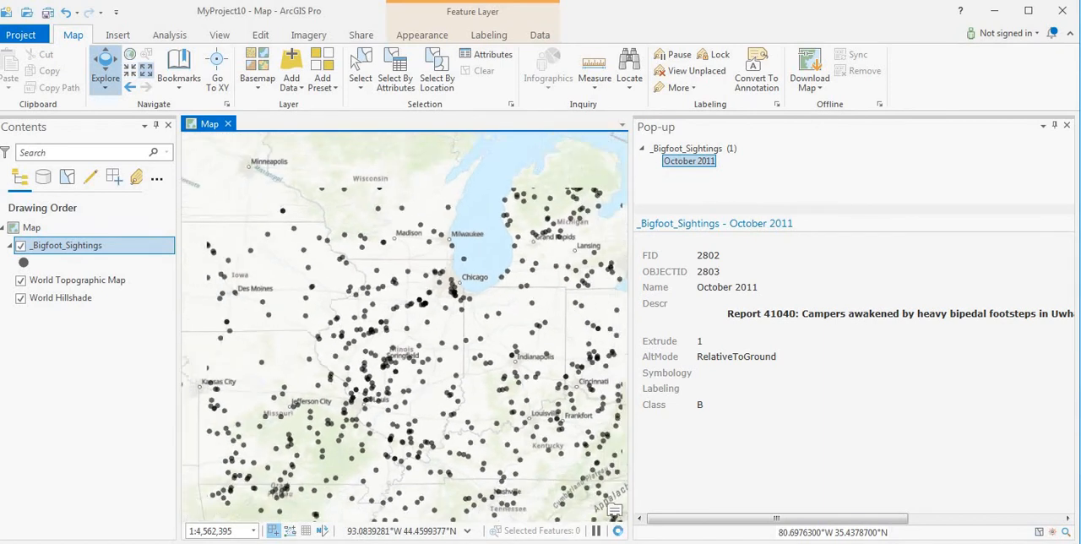
{"action": "scroll", "scroll_direction": "down", "scroll_amount": 3}
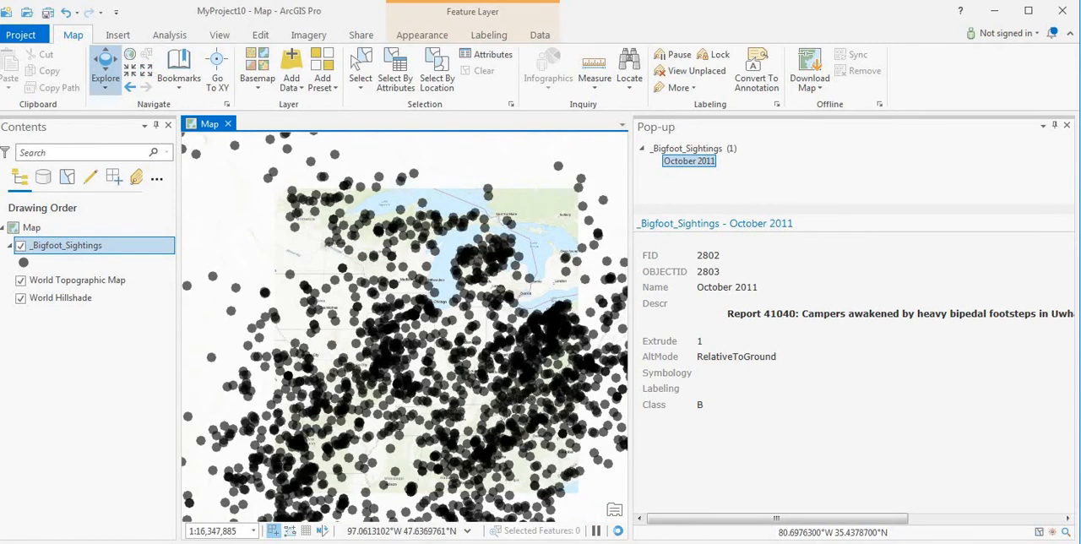